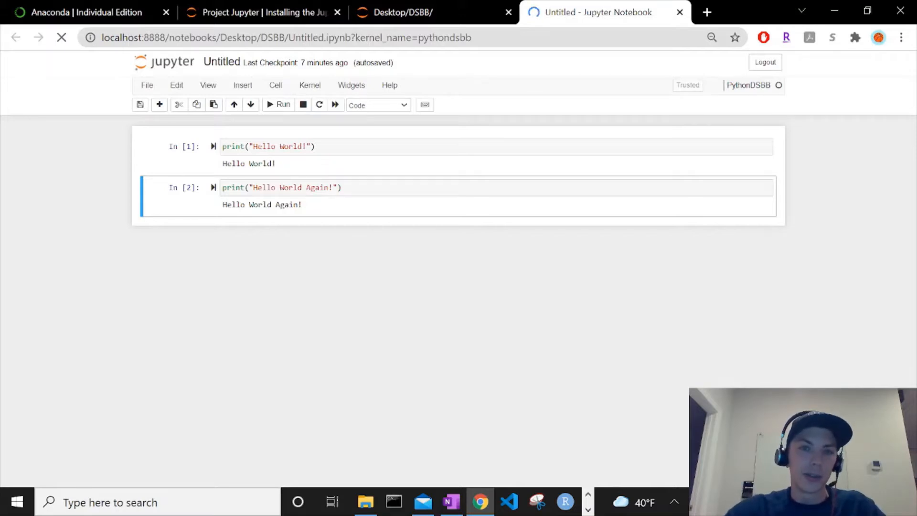
Close the Chrome window with the Anaconda installation docs to reveal the desktop.
{"action": "left_click", "coordinate": [88, 12]}
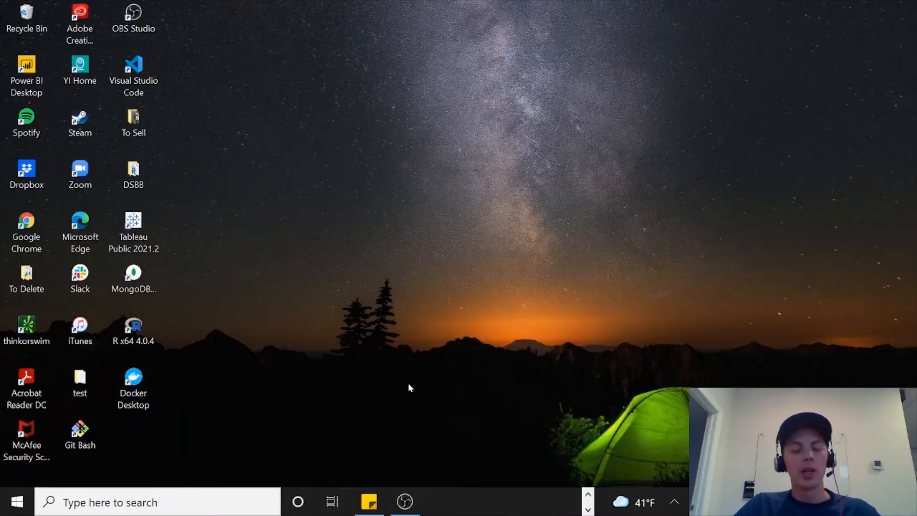
{"action": "left_click", "coordinate": [441, 501]}
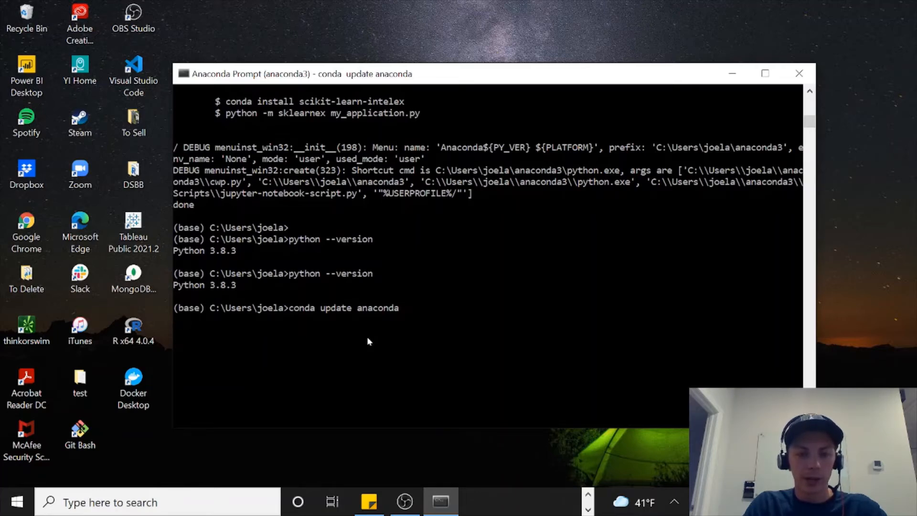